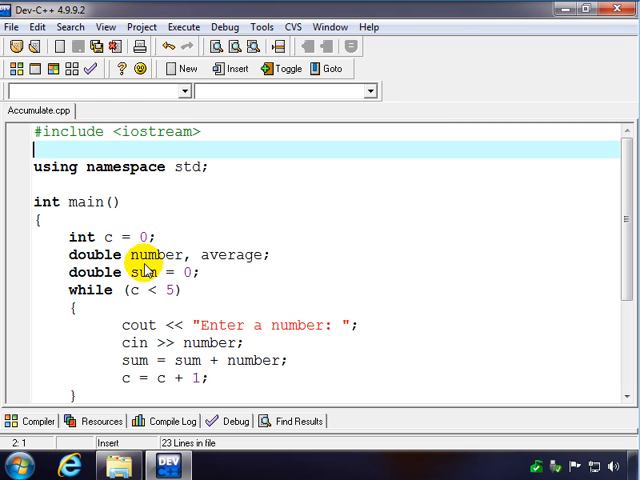
mouse_move(130, 296)
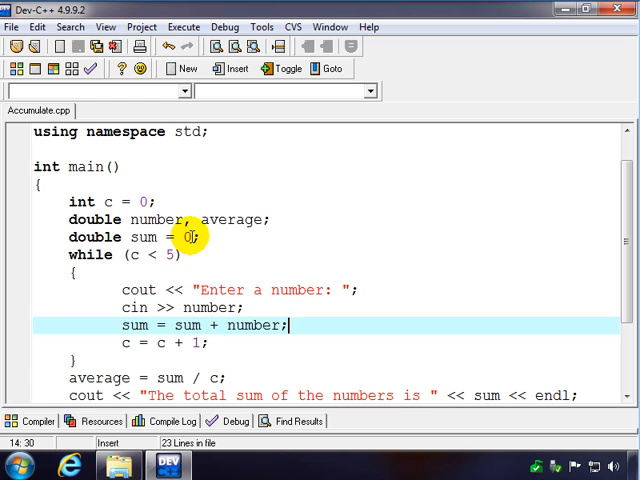
Step: Change the sum variable's initial value from 0 to 0.0
left_click(190, 236)
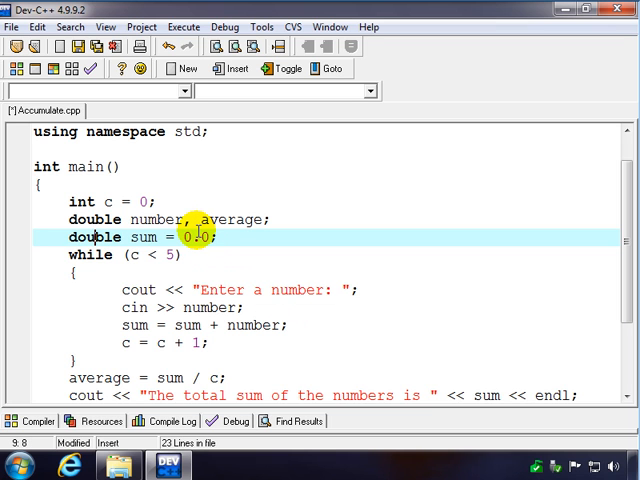
mouse_move(210, 282)
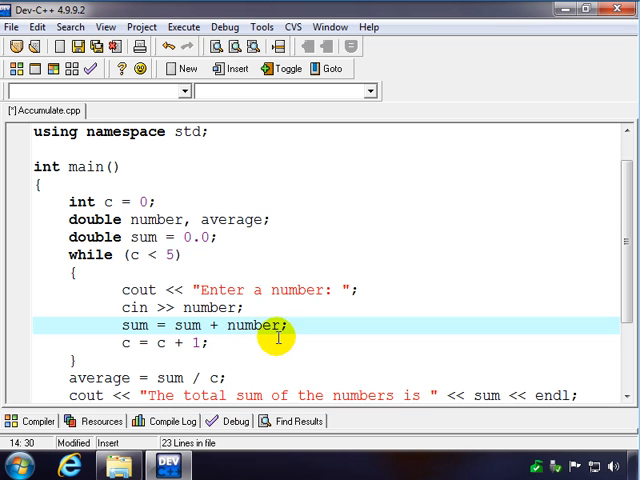
mouse_move(176, 220)
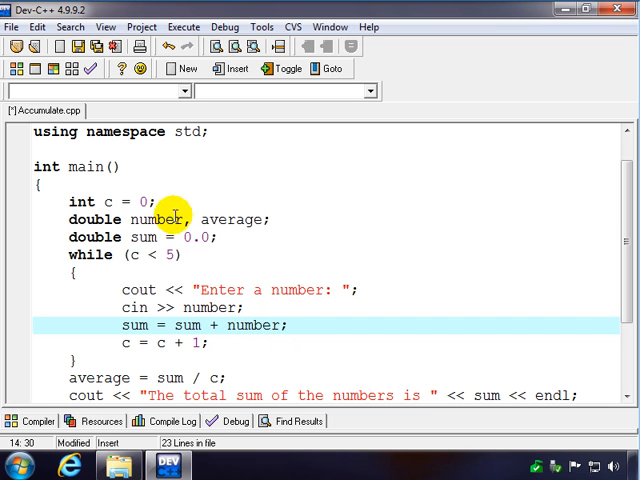
mouse_move(220, 342)
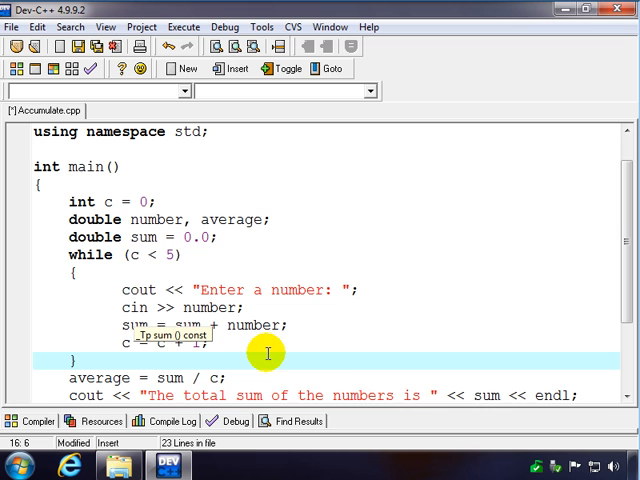
mouse_move(342, 354)
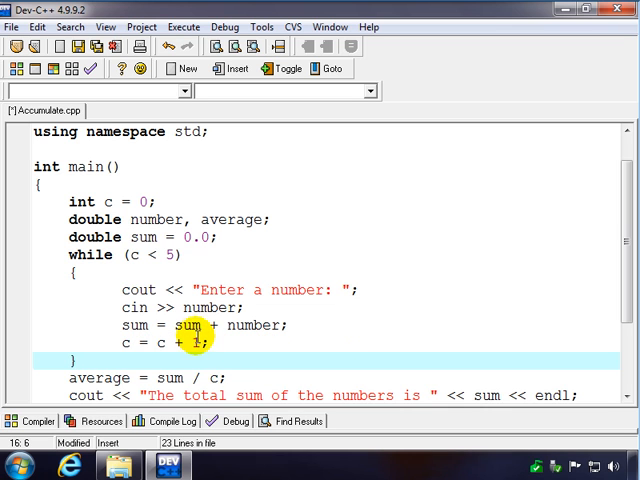
mouse_move(260, 336)
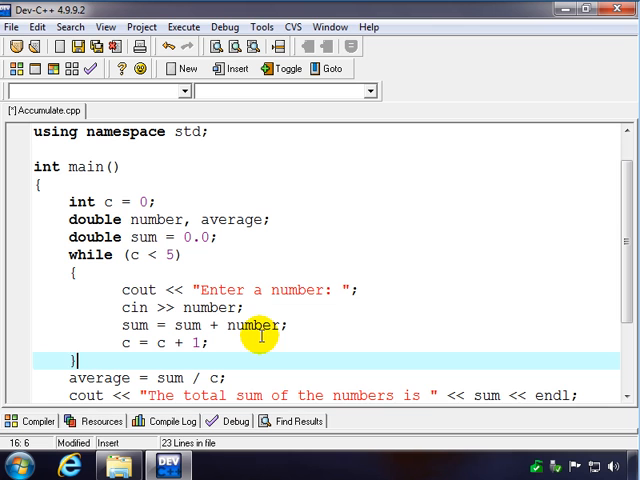
mouse_move(304, 332)
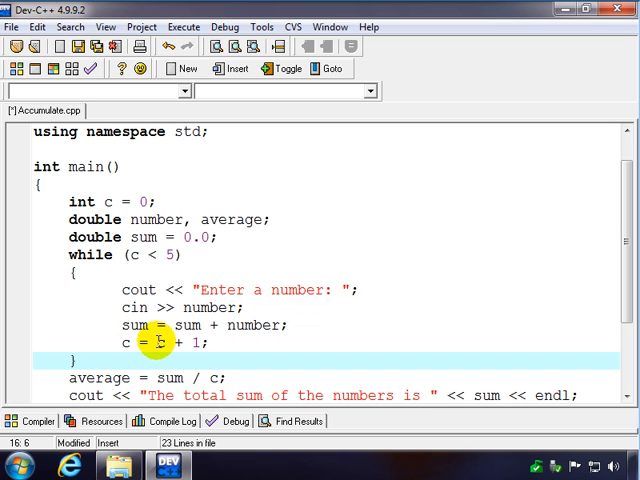
mouse_move(190, 342)
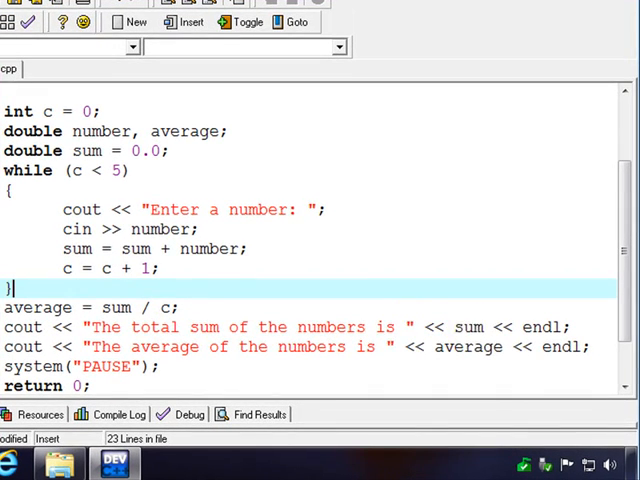
mouse_move(204, 248)
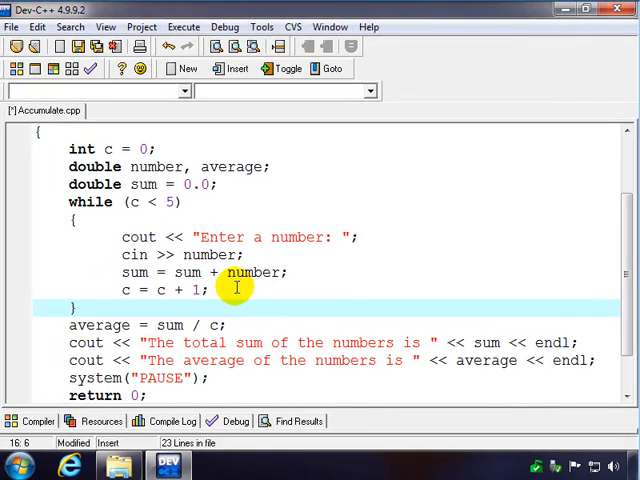
mouse_move(96, 324)
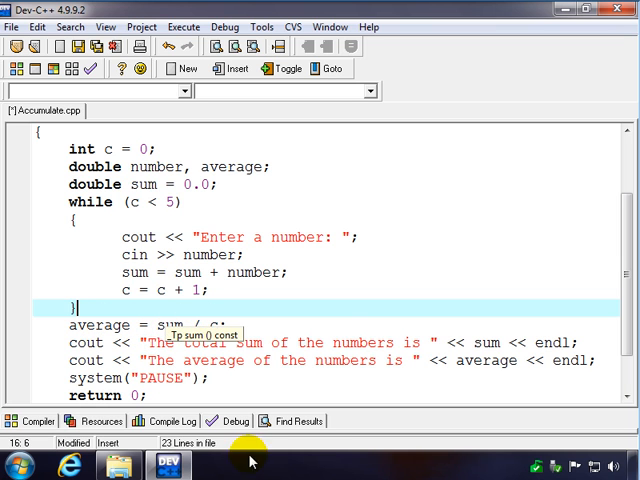
mouse_move(240, 344)
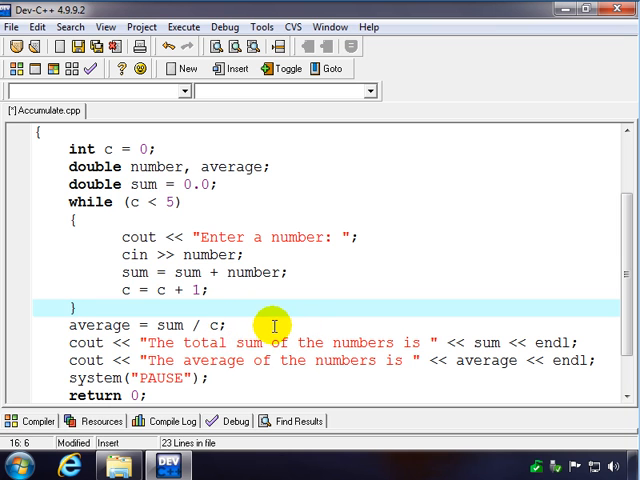
mouse_move(216, 324)
type("1")
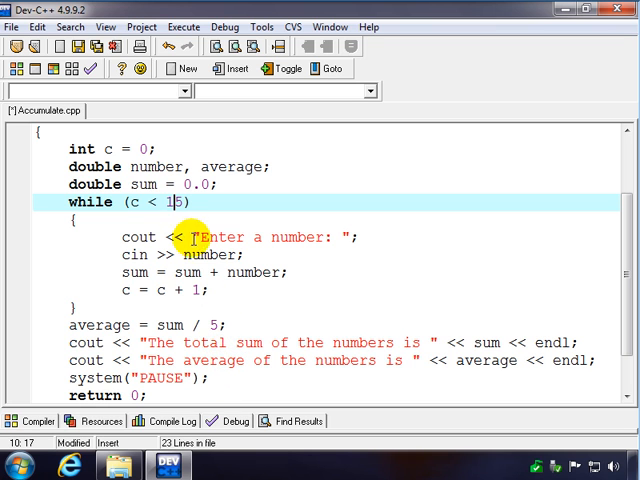
mouse_move(212, 324)
type("c")
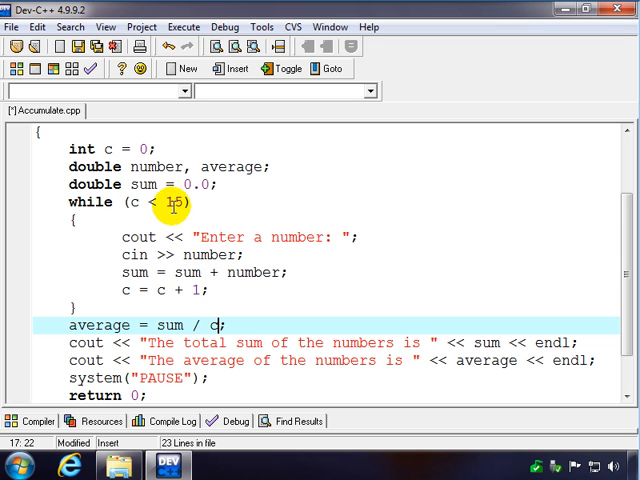
left_click(176, 202)
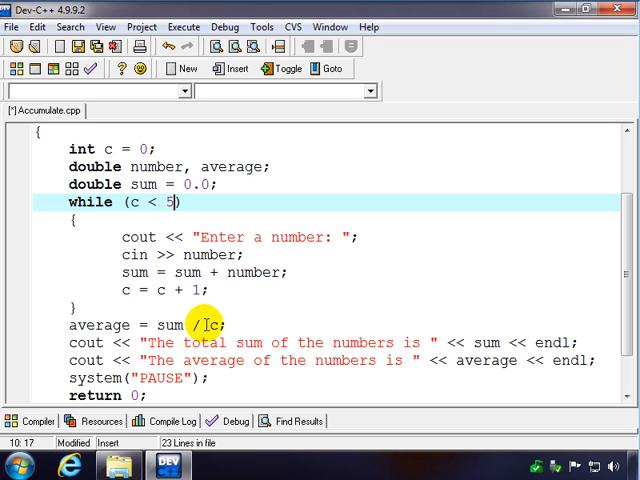
mouse_move(258, 368)
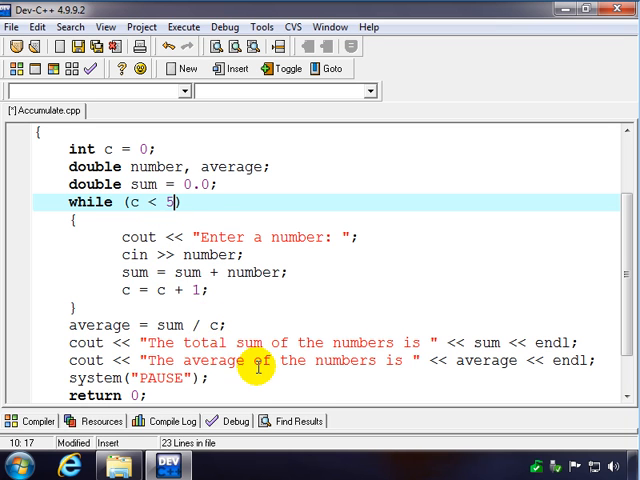
mouse_move(100, 364)
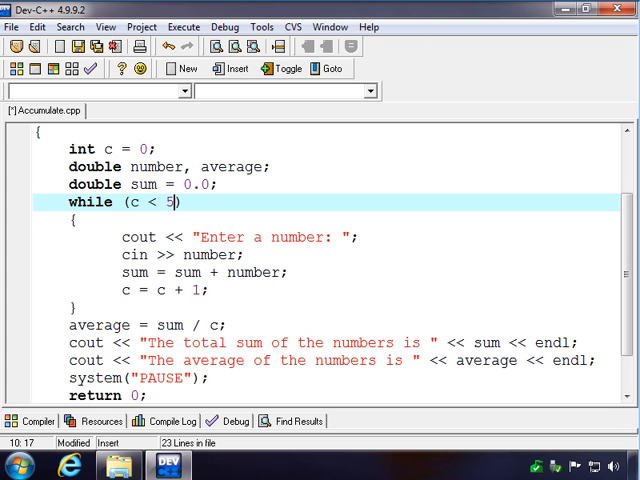
Step: Compile and run Accumulate.exe, enter the prompted numbers, and return to the source
left_click(200, 28)
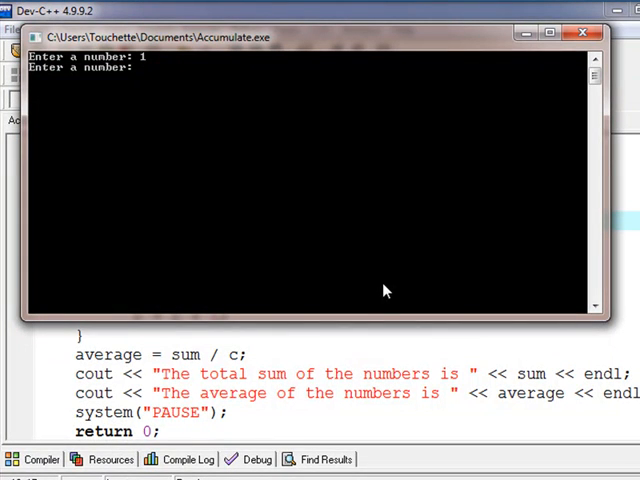
type("2")
type("3")
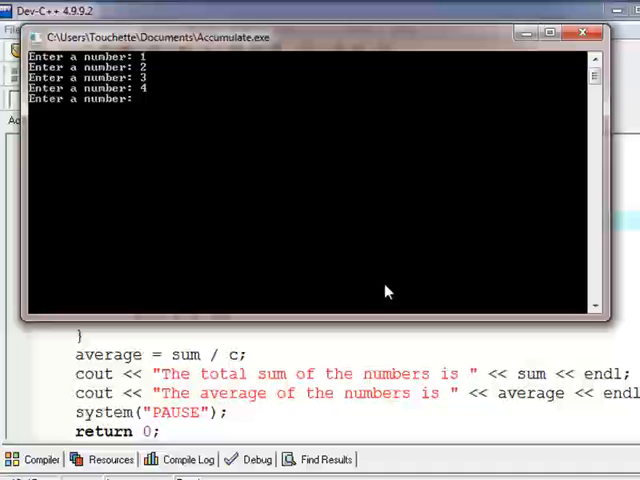
type("5")
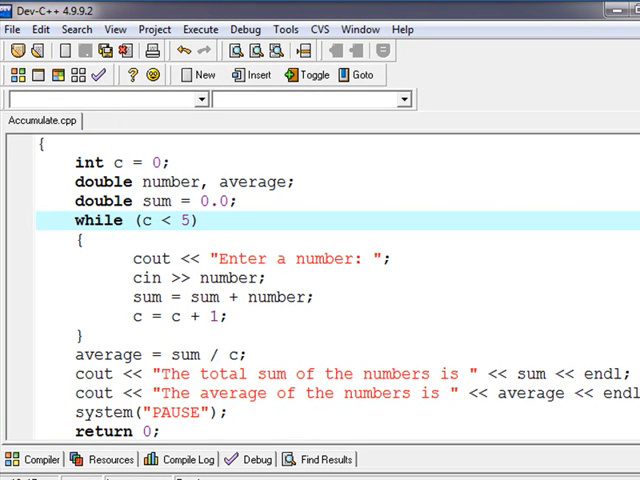
left_click(190, 220)
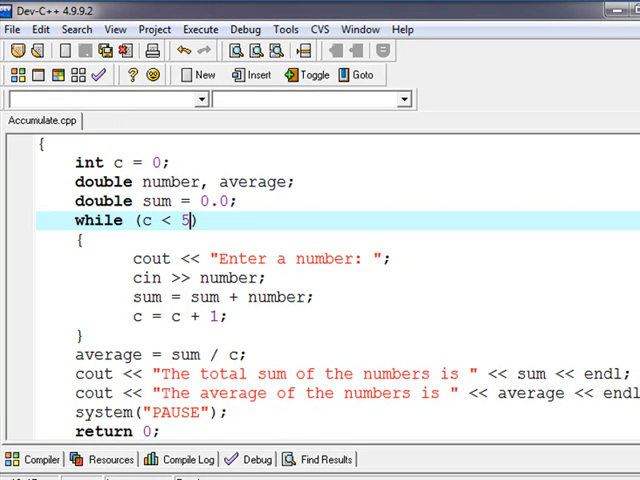